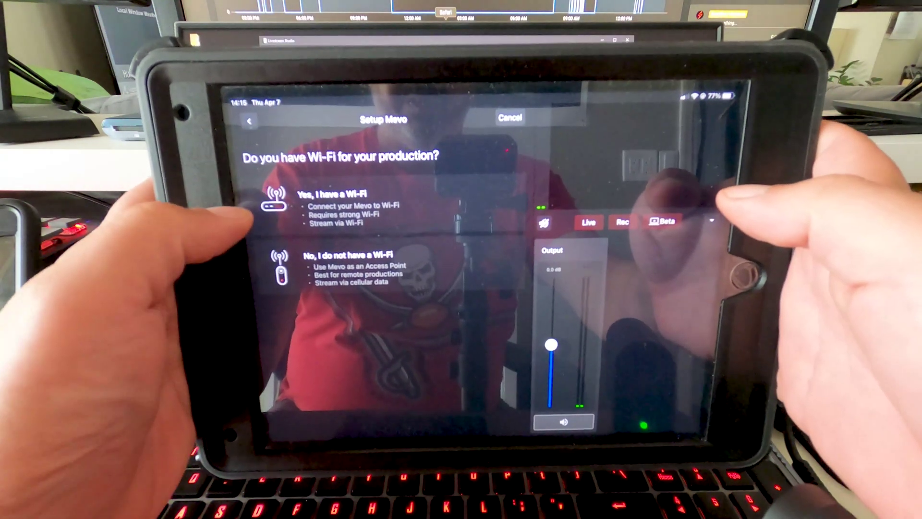
Answer 'Yes, I have a Wi-Fi' for the production's Wi-Fi question
click(338, 209)
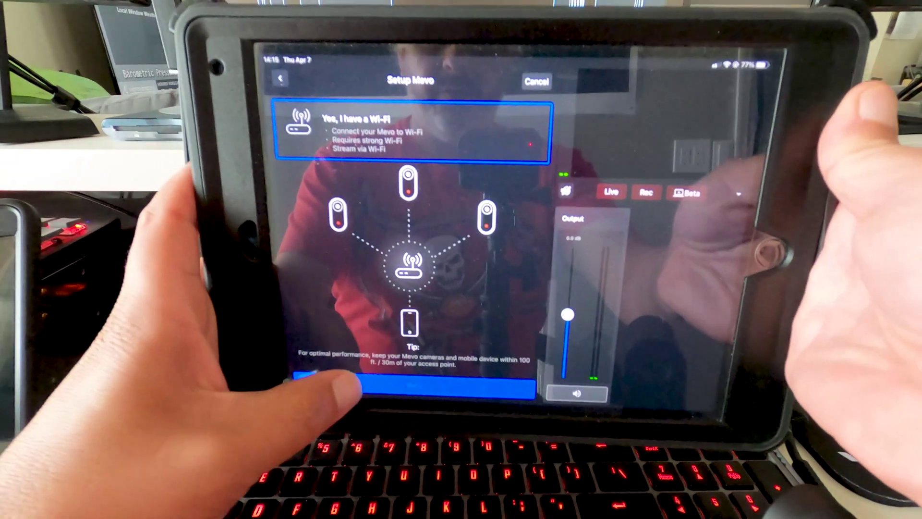
Go to the Wi-Fi network list and select ZXV-NET to reach its password prompt
click(412, 130)
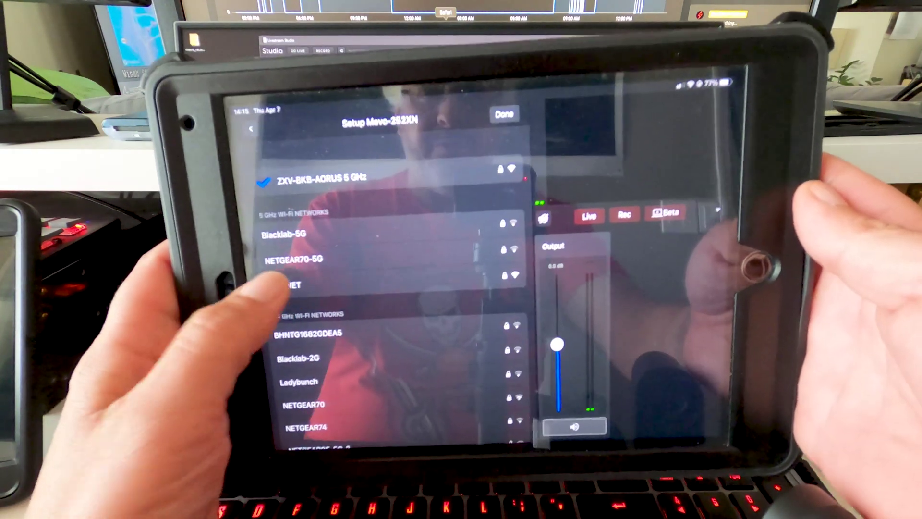
click(291, 291)
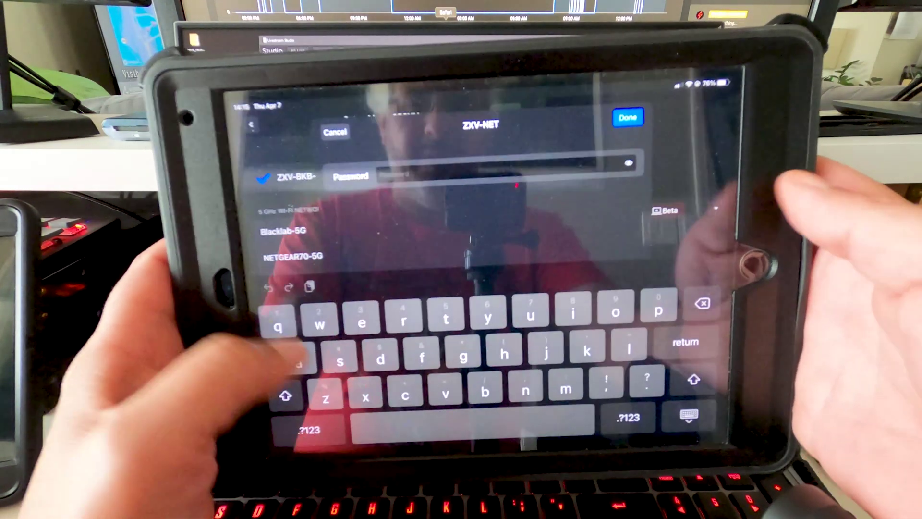